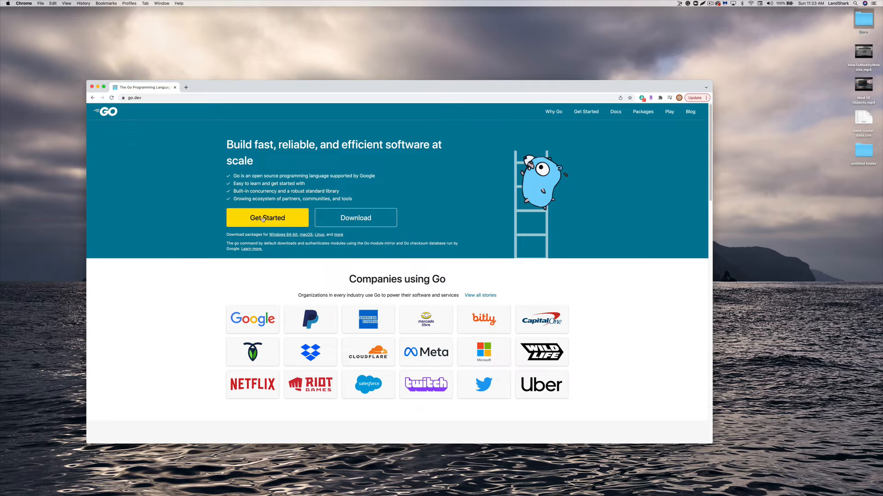
Reach the go.dev/dl Downloads page via Get Started and the Download button
{"action": "left_click", "coordinate": [266, 218]}
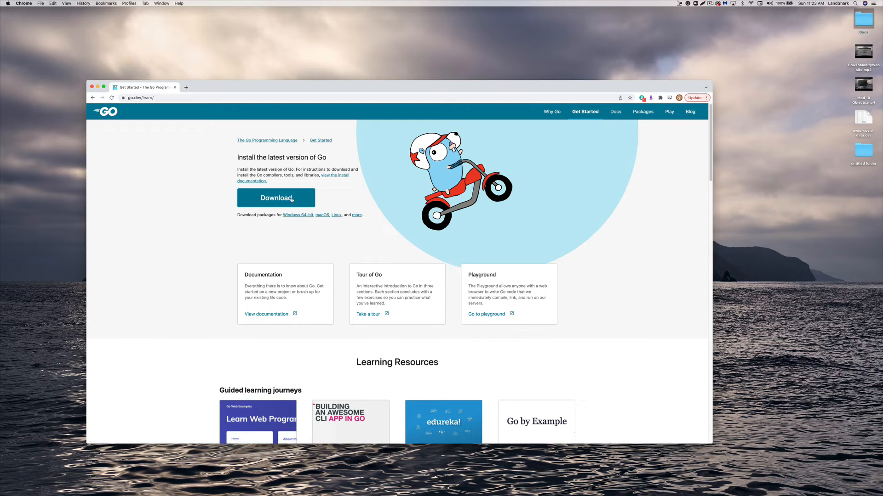
{"action": "mouse_move", "coordinate": [276, 197]}
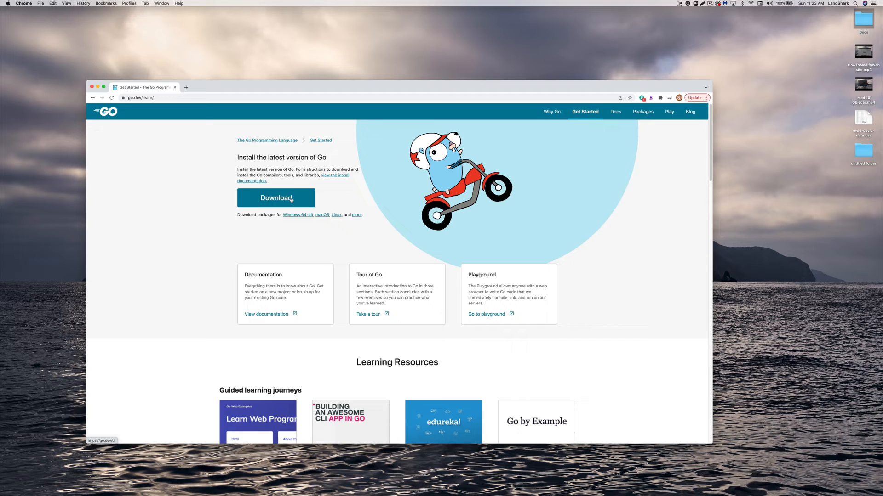
{"action": "left_click", "coordinate": [276, 199]}
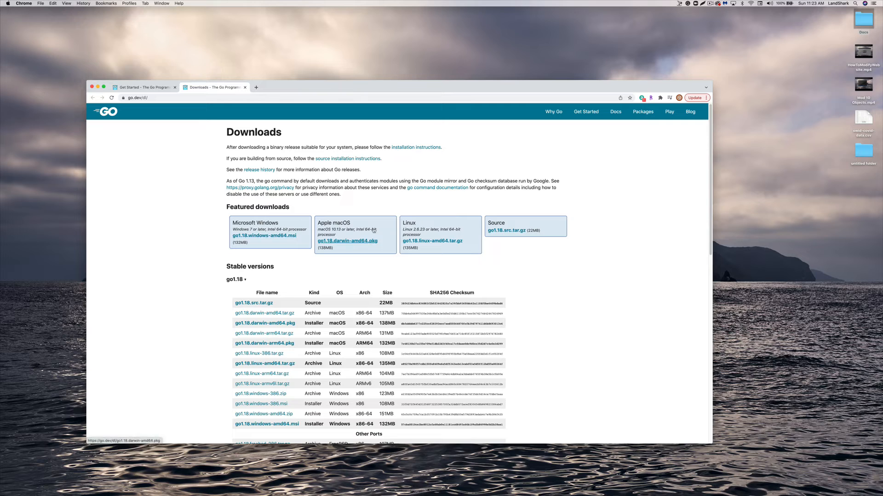
{"action": "mouse_move", "coordinate": [339, 243]}
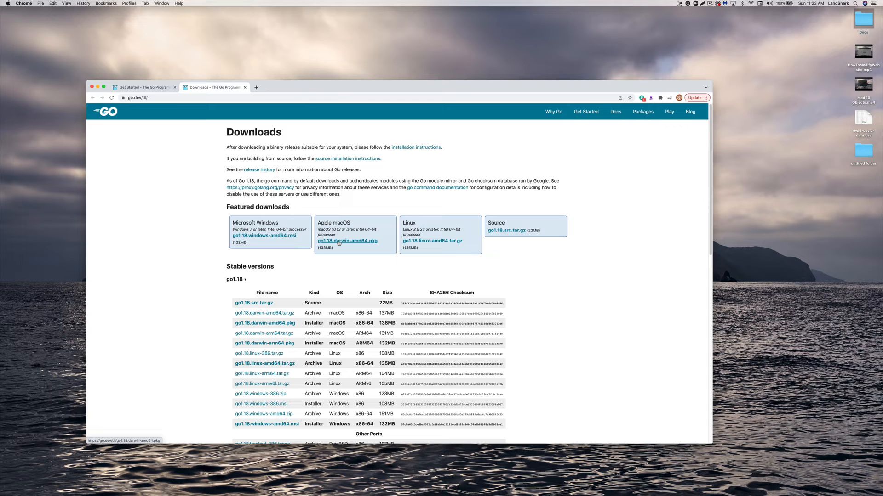
Download go1.18.darwin-amd64.pkg and launch it from Chrome's download bar
{"action": "left_click", "coordinate": [348, 241]}
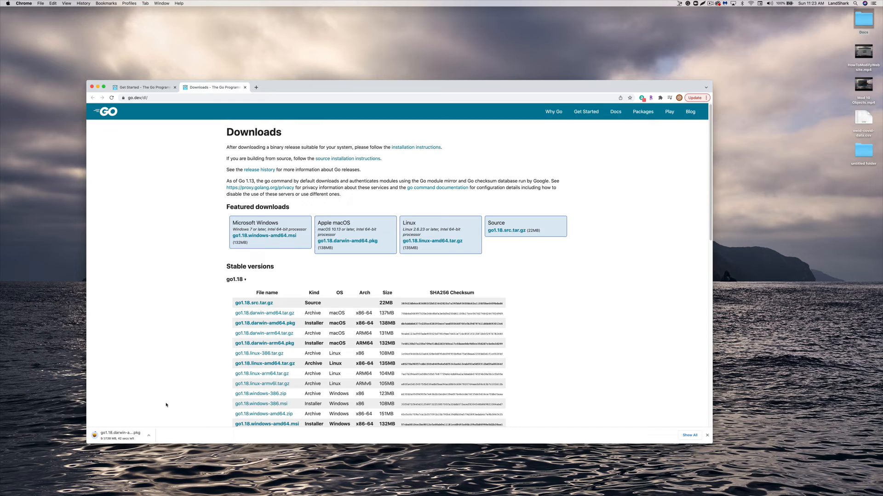
{"action": "scroll", "scroll_direction": "down", "scroll_amount": 3}
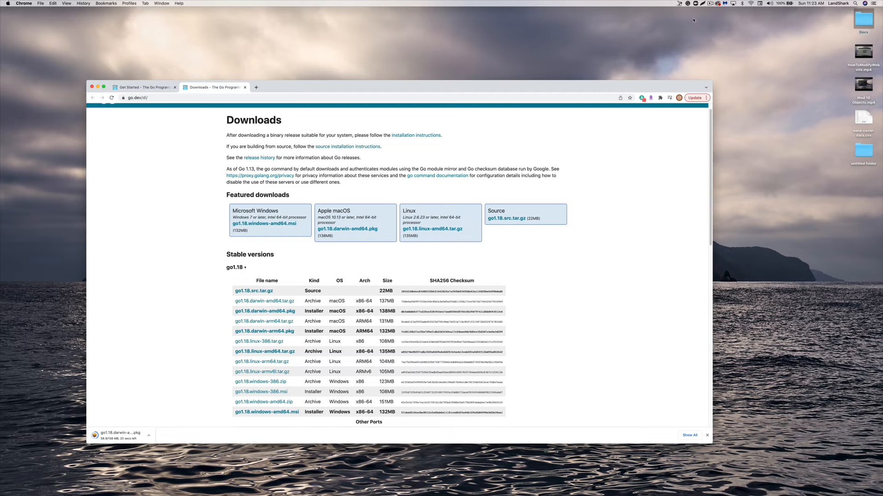
{"action": "left_click", "coordinate": [709, 4]}
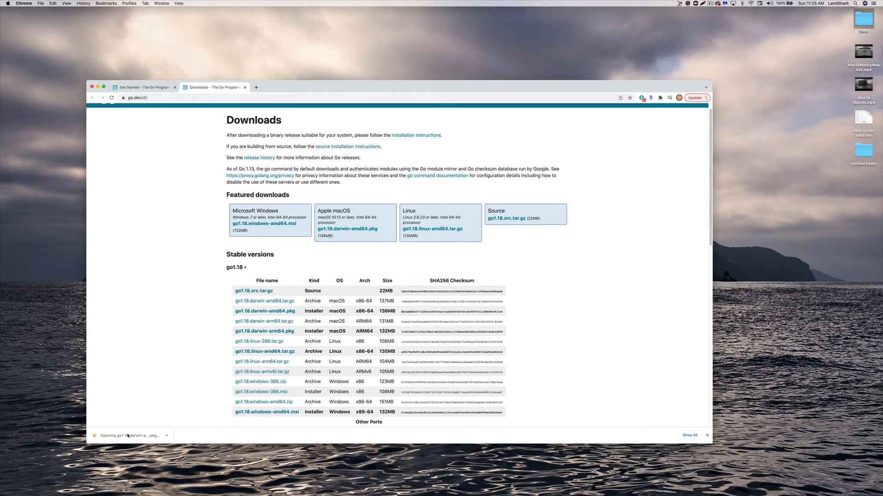
Run through the Go 1.18 installer steps, authorising with the password until installation succeeds
{"action": "left_click", "coordinate": [129, 436]}
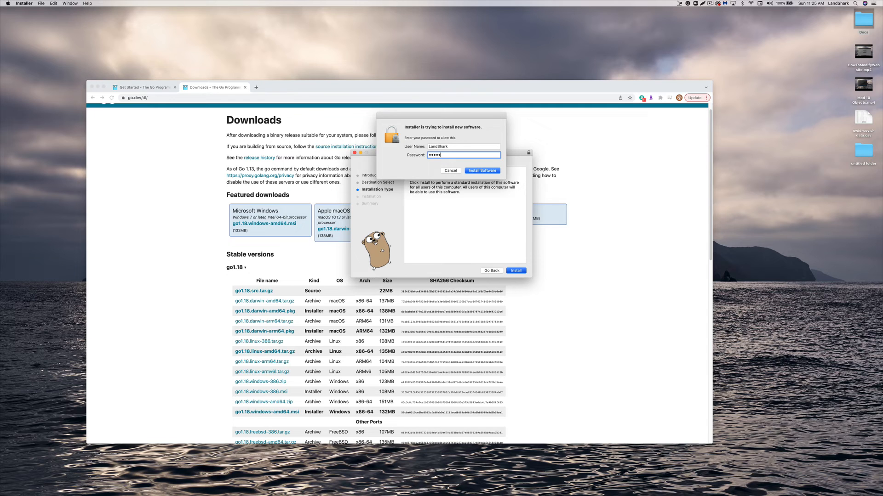
{"action": "left_click", "coordinate": [482, 171]}
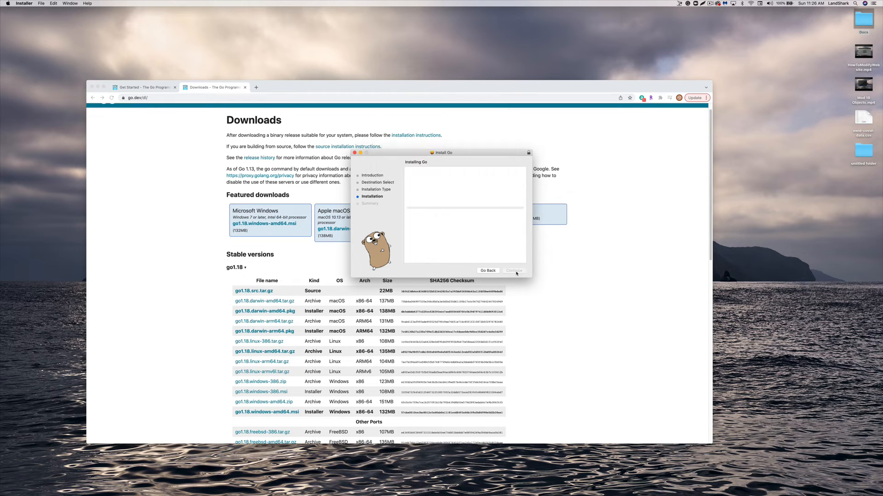
{"action": "left_click", "coordinate": [513, 270]}
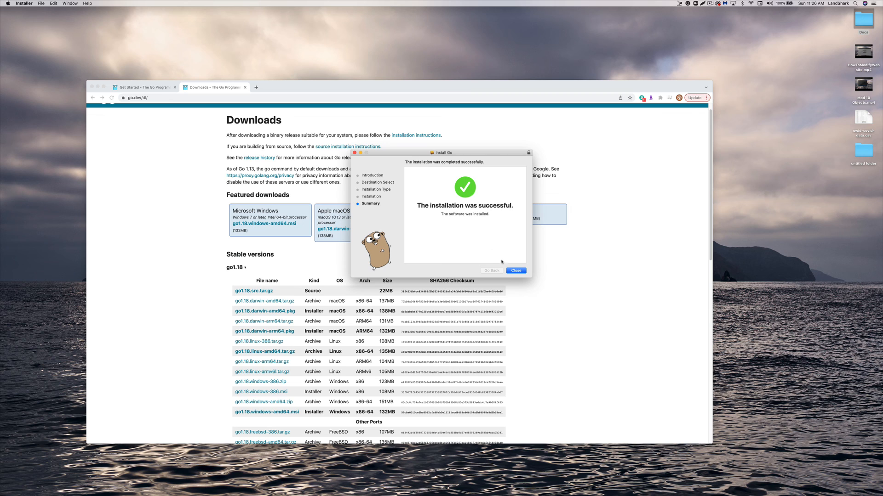
Close the finished installer and return to Chrome's Go downloads page
{"action": "left_click", "coordinate": [515, 271]}
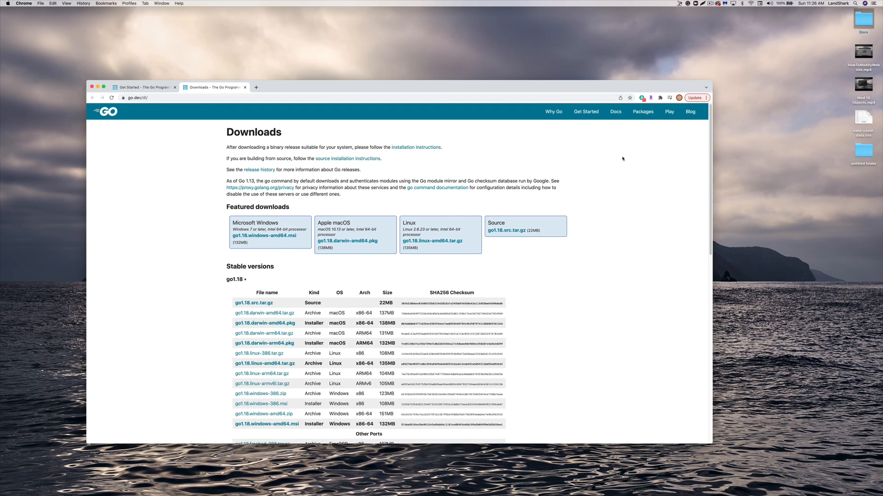
{"action": "mouse_move", "coordinate": [726, 28]}
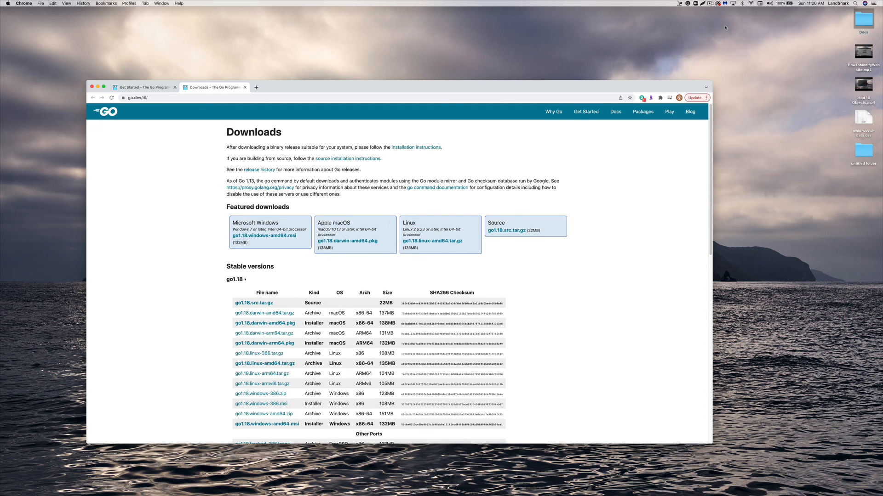
{"action": "left_click", "coordinate": [710, 4]}
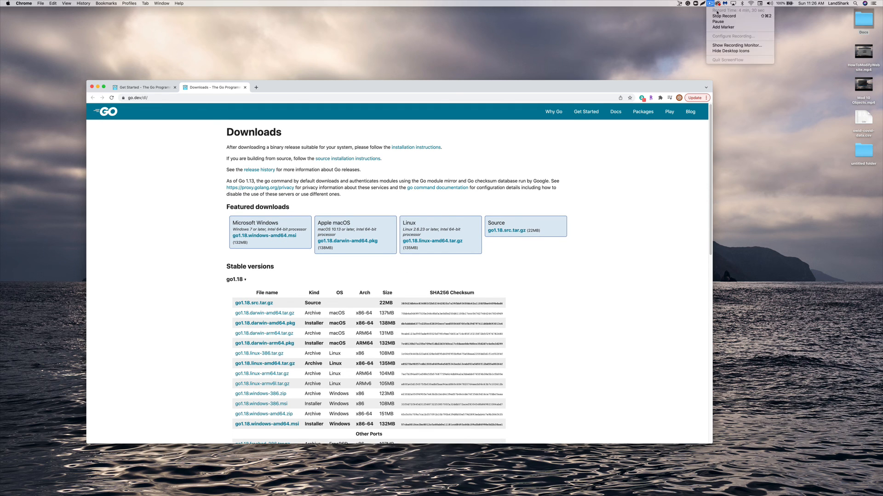